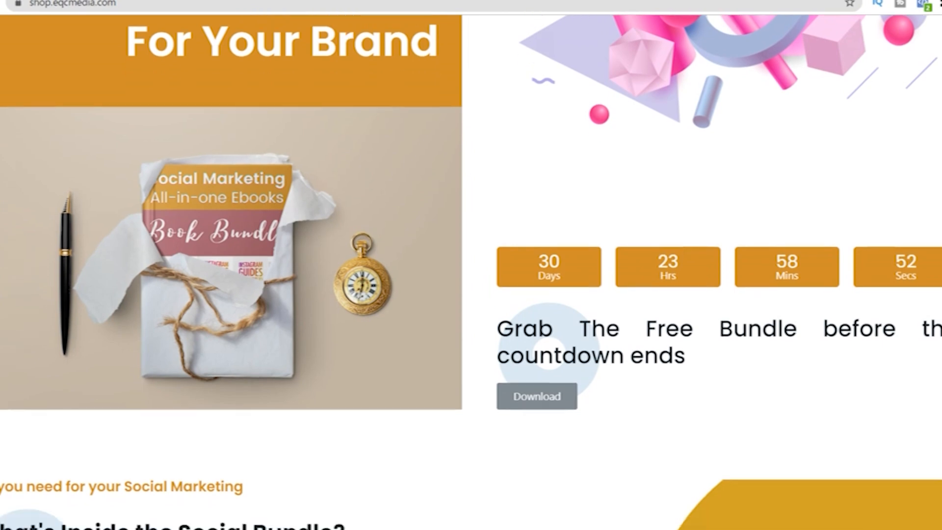
# Step: Begin a Canva search by entering the partial query "we" in the search bar
pyautogui.scroll(-3)
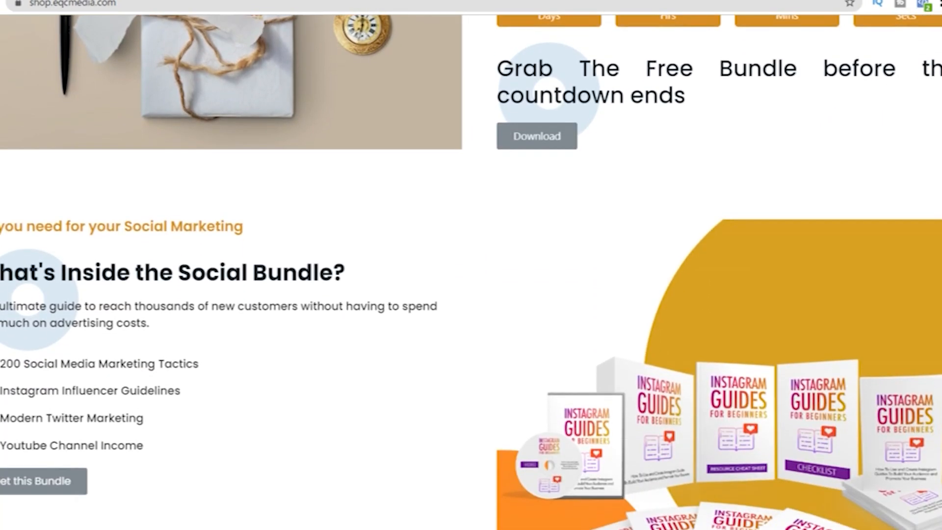
pyautogui.scroll(-3)
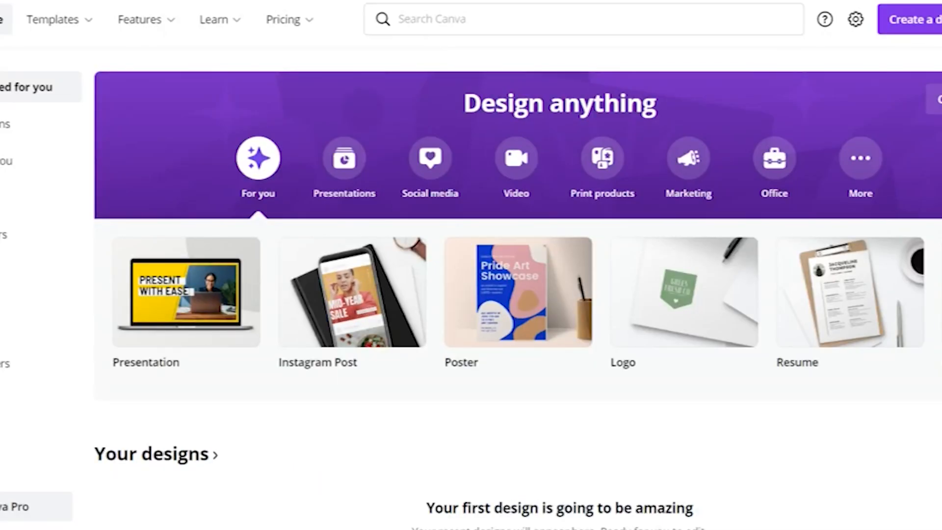
pyautogui.hscroll(3)
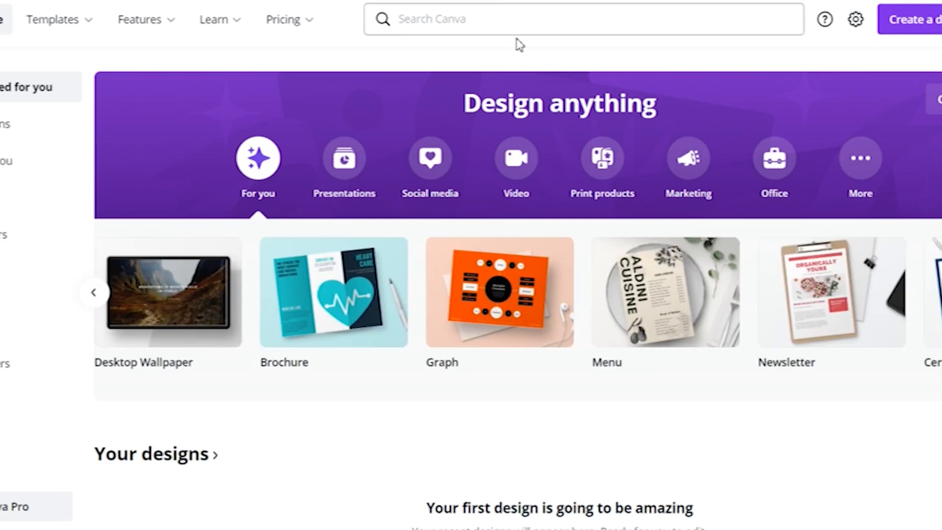
pyautogui.write('we')
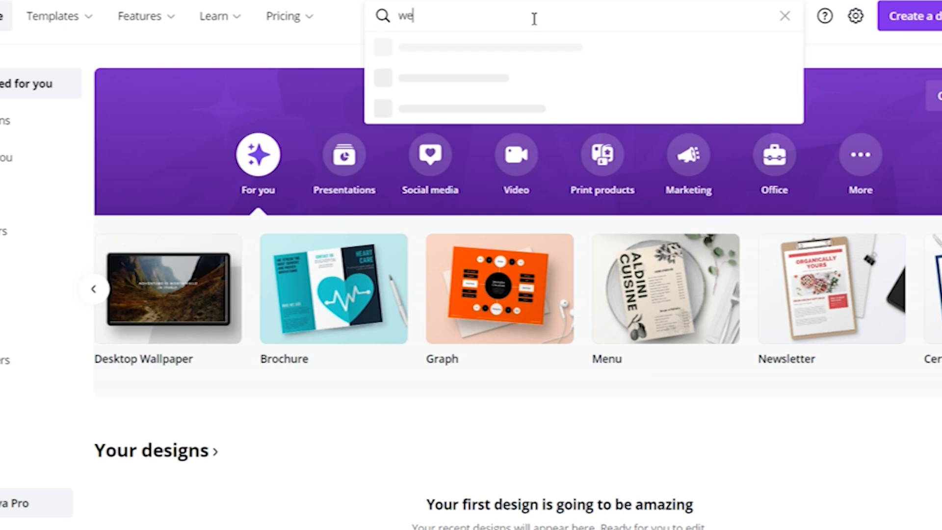
# Step: Complete the query "website" so Website, Bio Link Website and Mobile-First Website suggestions appear
pyautogui.write('bsit')
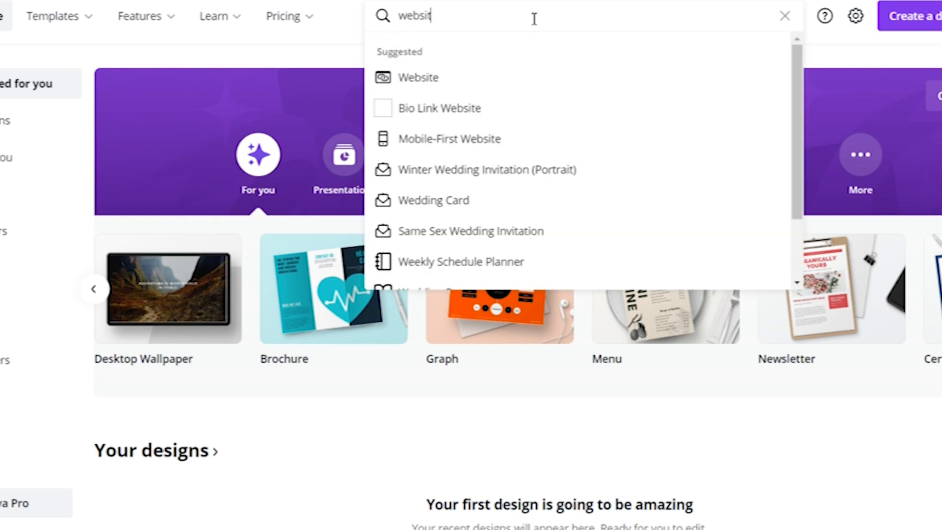
pyautogui.write('e')
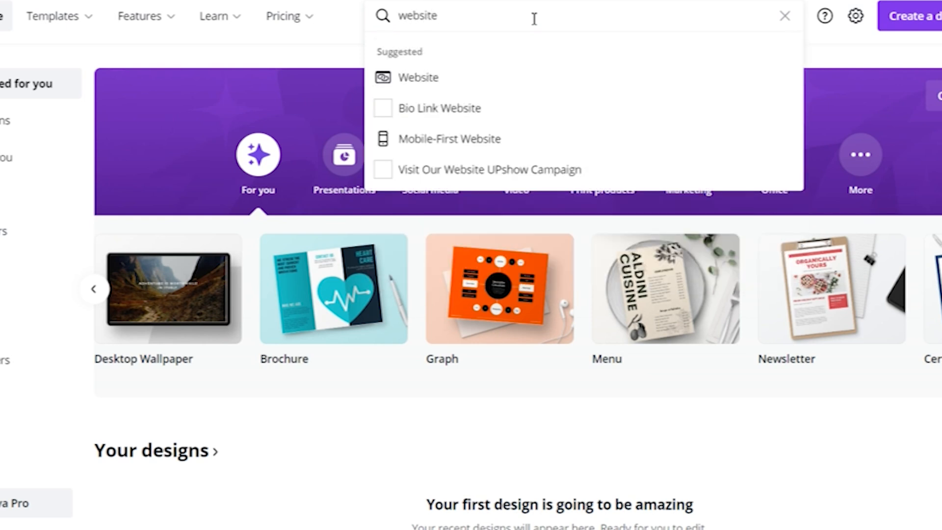
pyautogui.moveTo(523, 82)
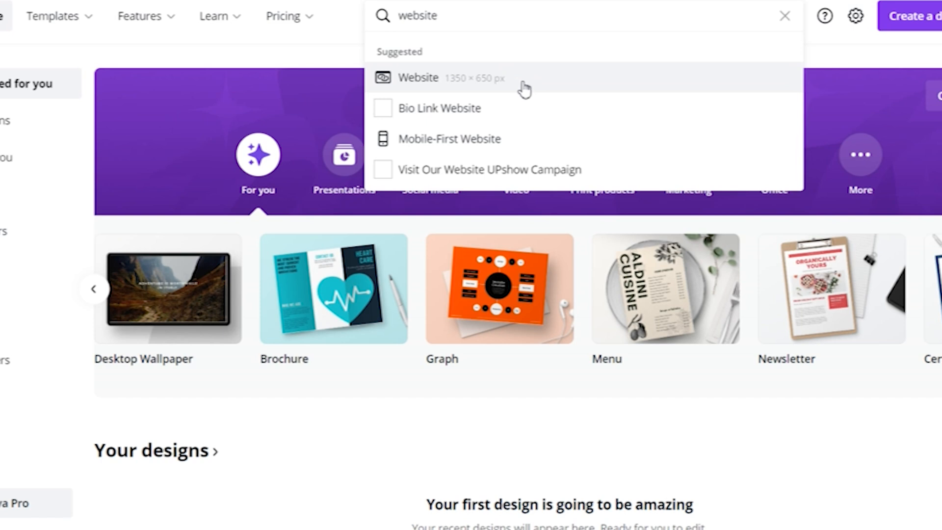
pyautogui.moveTo(538, 108)
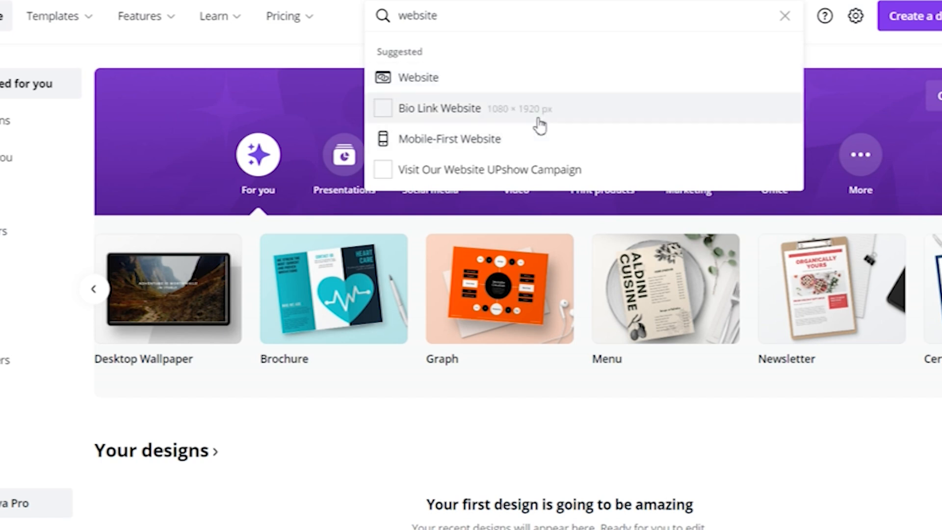
pyautogui.moveTo(594, 139)
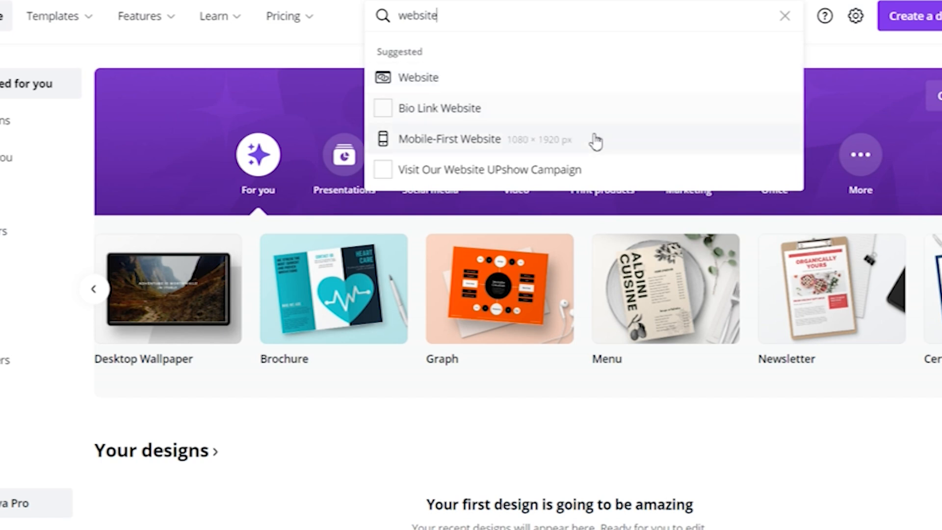
pyautogui.moveTo(610, 174)
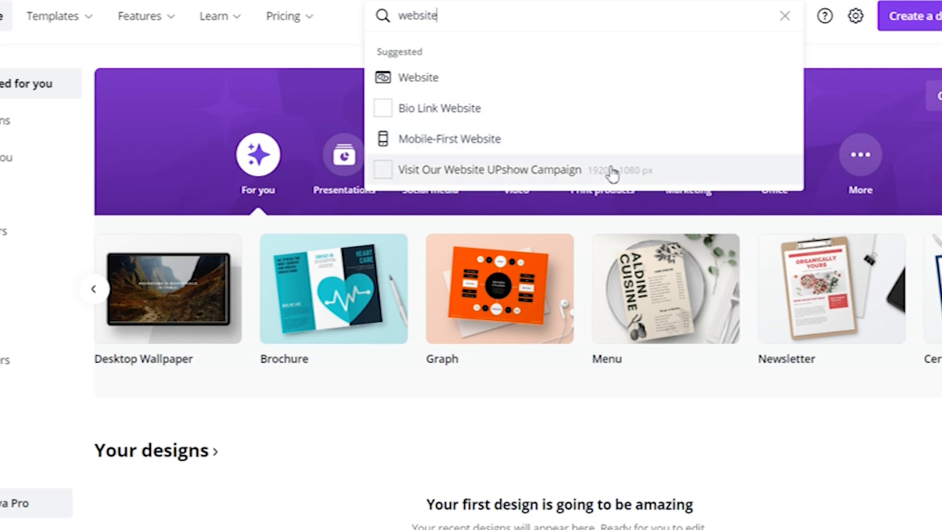
pyautogui.moveTo(657, 168)
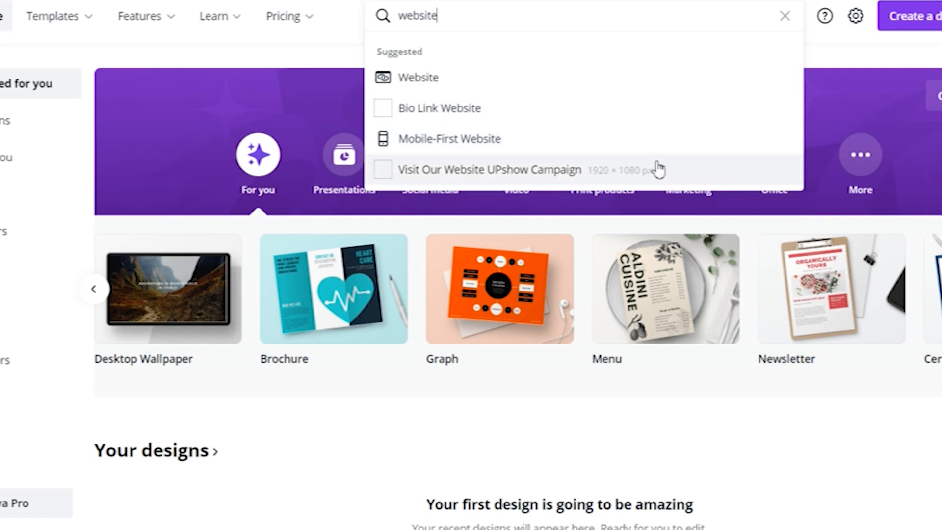
pyautogui.moveTo(544, 78)
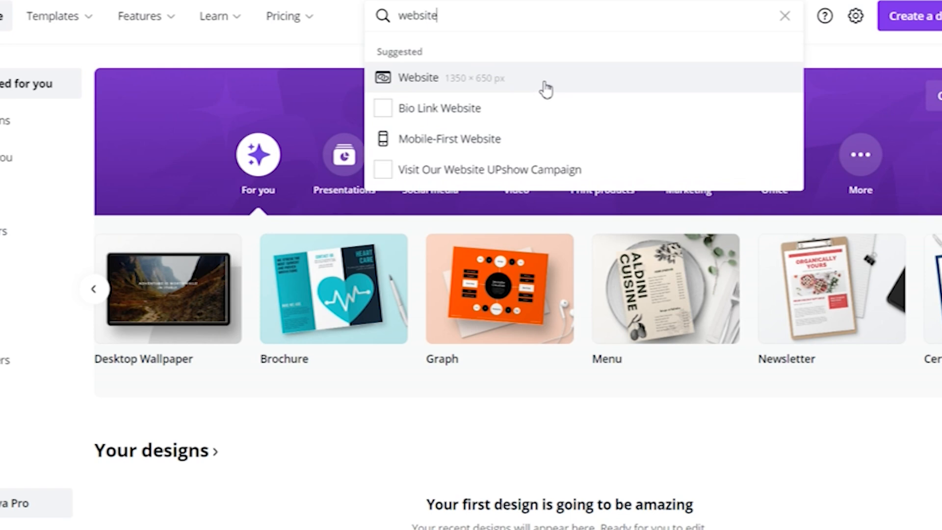
# Step: Browse the Website, Mobile-First Website and Visit Our Website UPshow Campaign template sets in turn
pyautogui.click(418, 77)
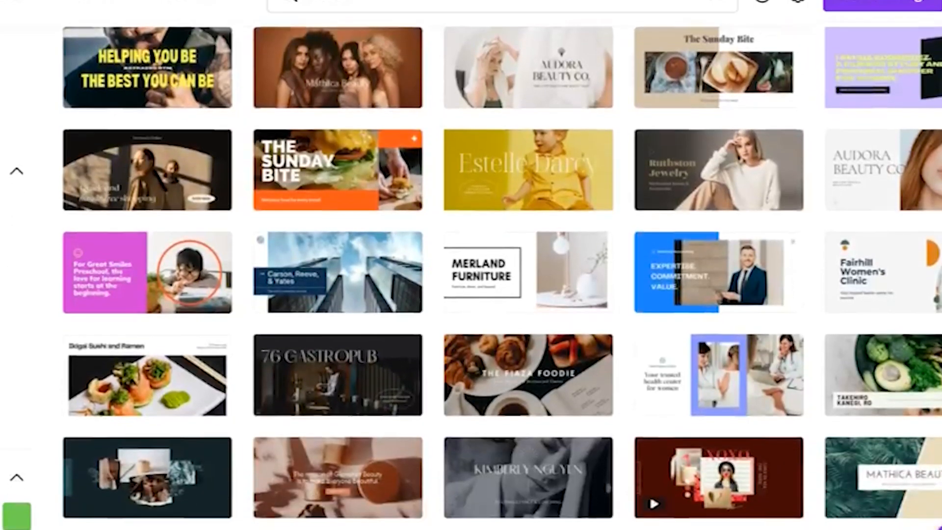
pyautogui.scroll(-3)
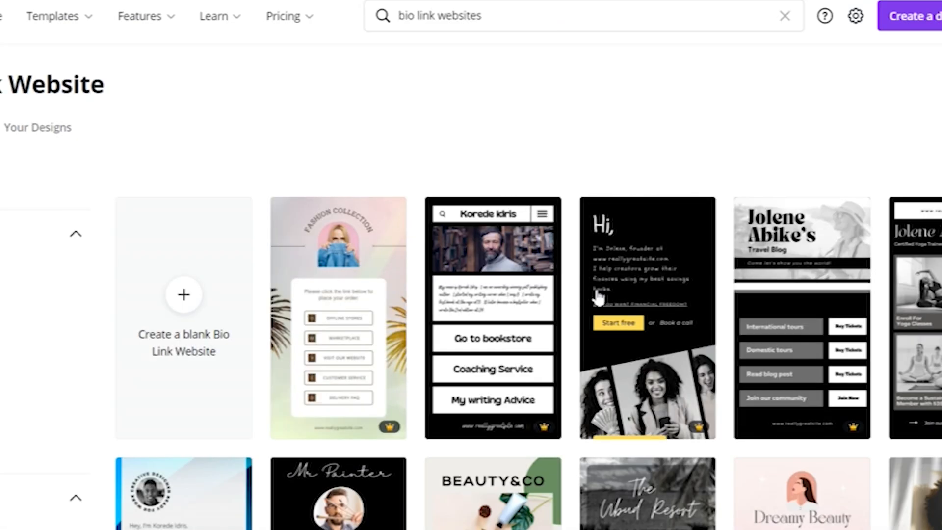
pyautogui.click(283, 15)
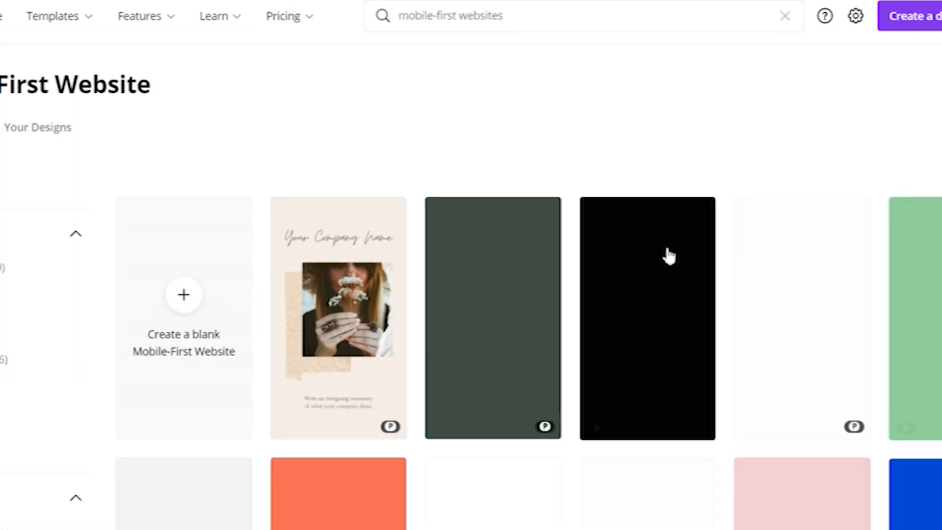
pyautogui.scroll(-3)
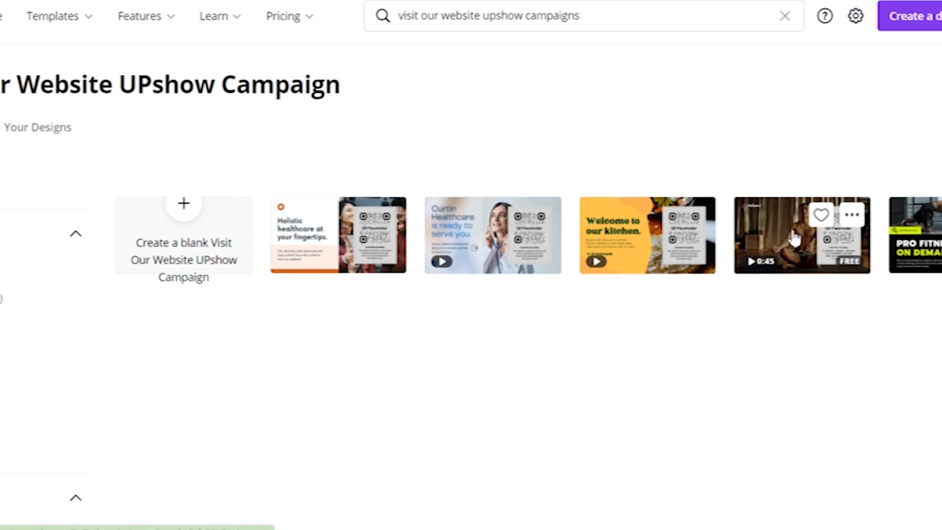
pyautogui.moveTo(303, 263)
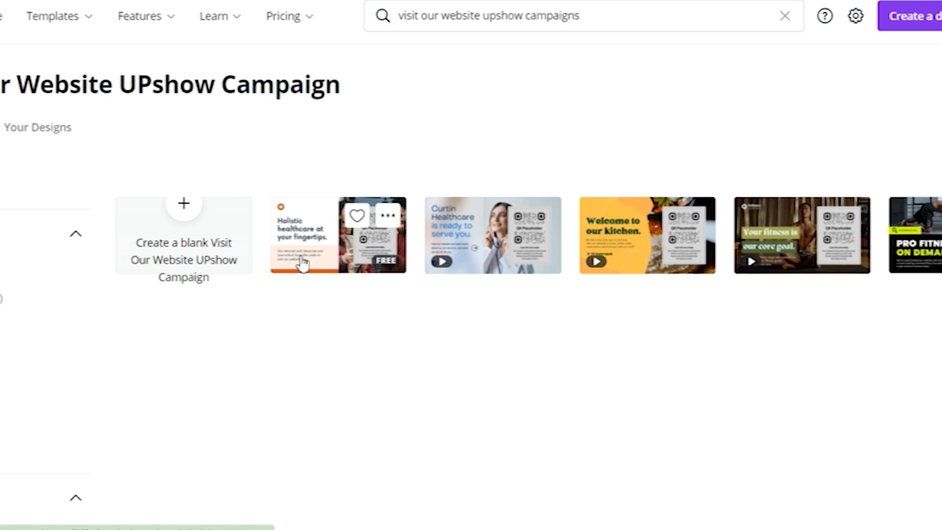
pyautogui.click(338, 234)
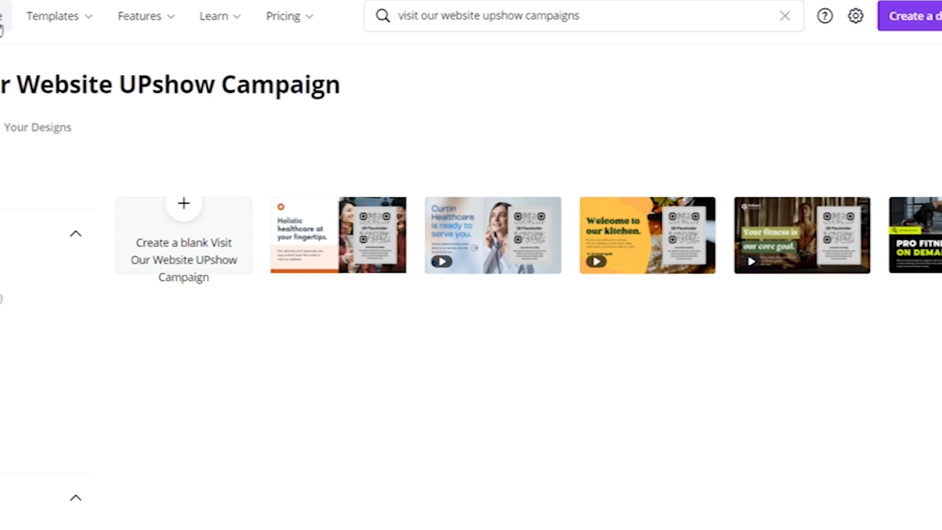
# Step: From the home dashboard, search "webs" and choose the Bio Link Website suggestion
pyautogui.click(784, 16)
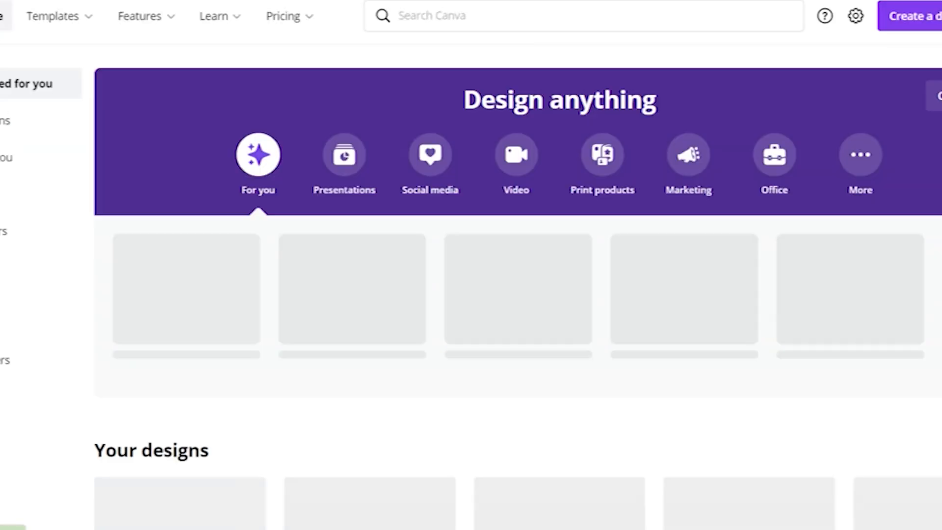
pyautogui.write('web')
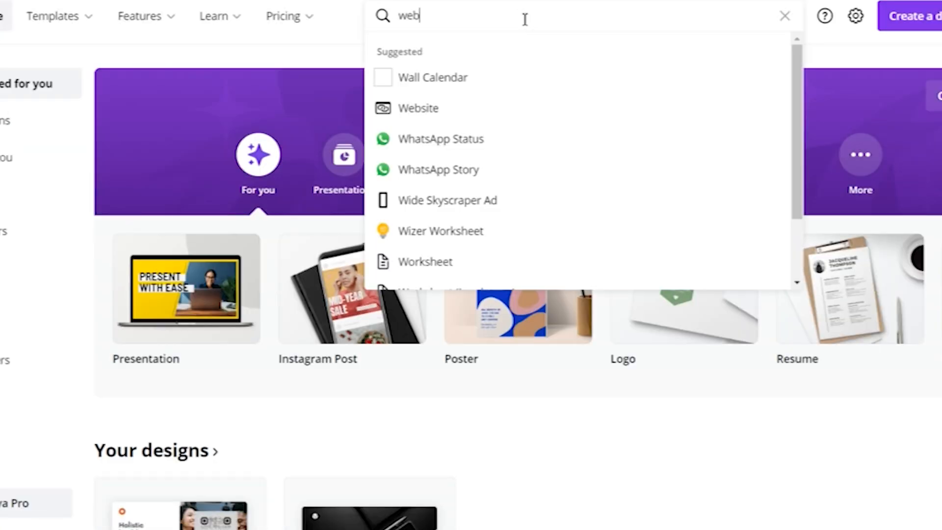
pyautogui.write('site')
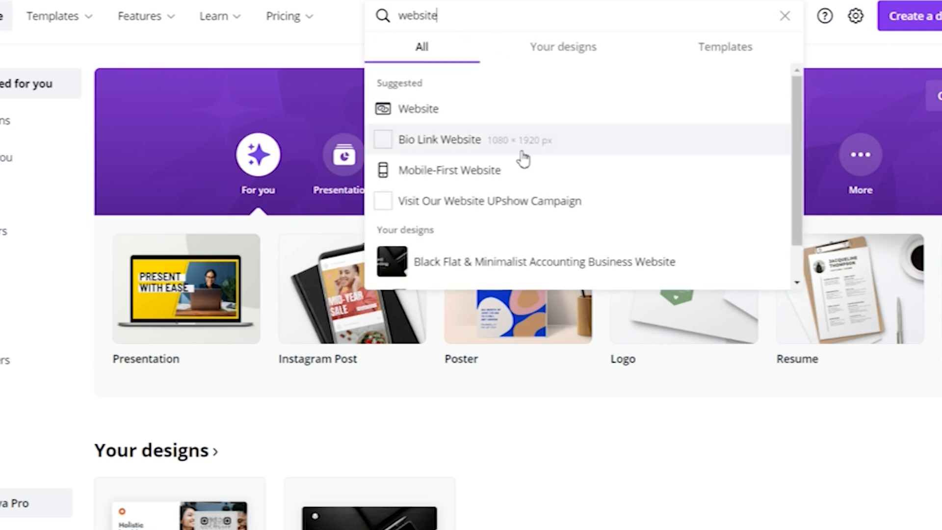
pyautogui.click(439, 140)
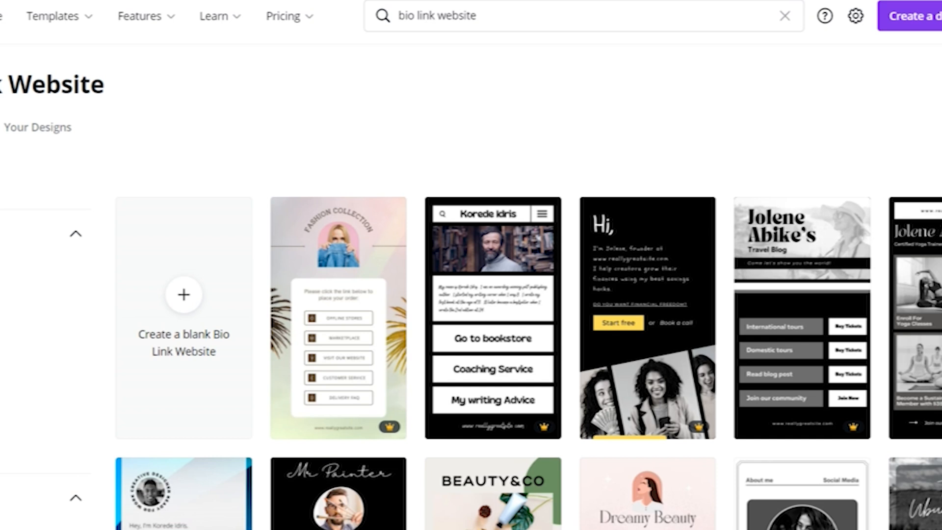
# Step: Scroll to the end of the Bio Link Website results and pick the free headscarf-photo template
pyautogui.scroll(-3)
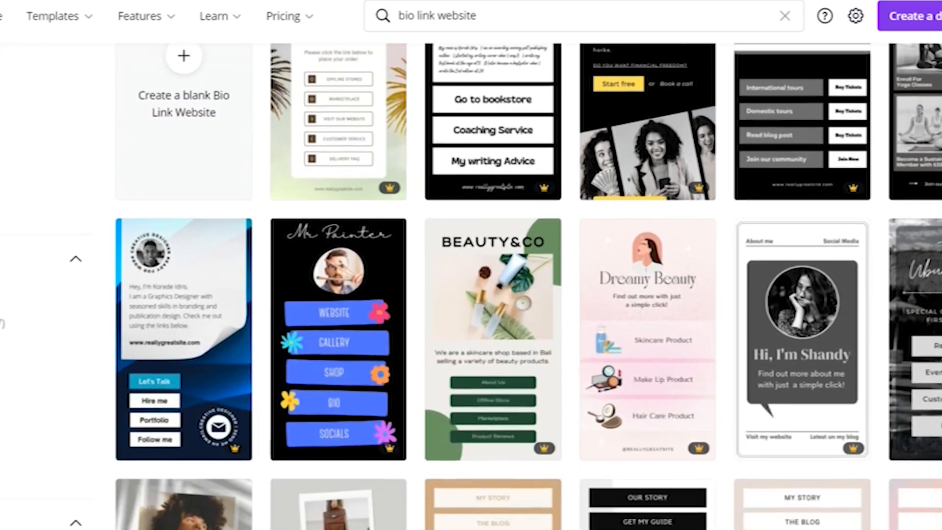
pyautogui.scroll(-3)
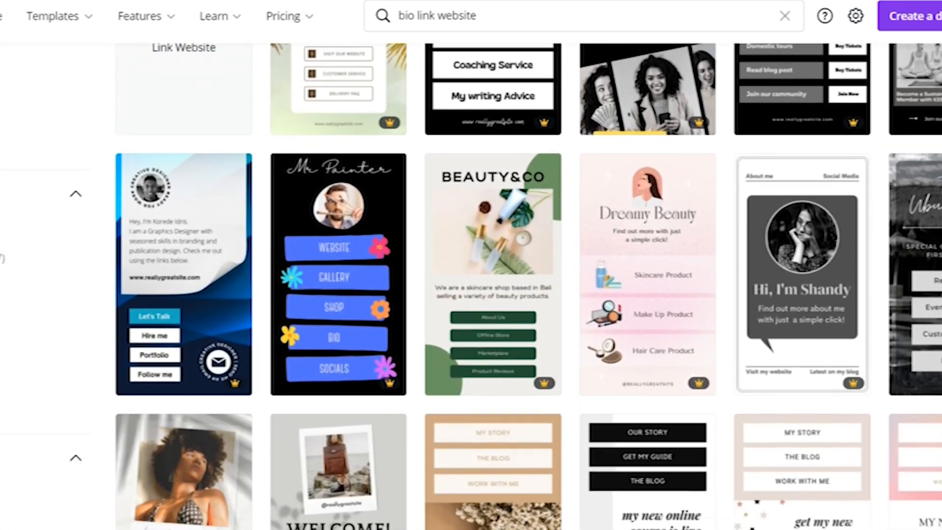
pyautogui.scroll(-3)
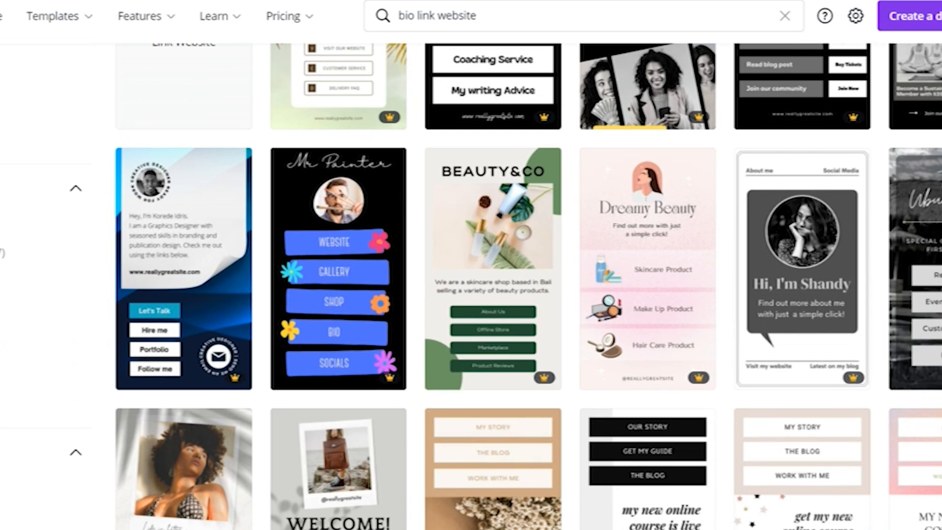
pyautogui.scroll(-3)
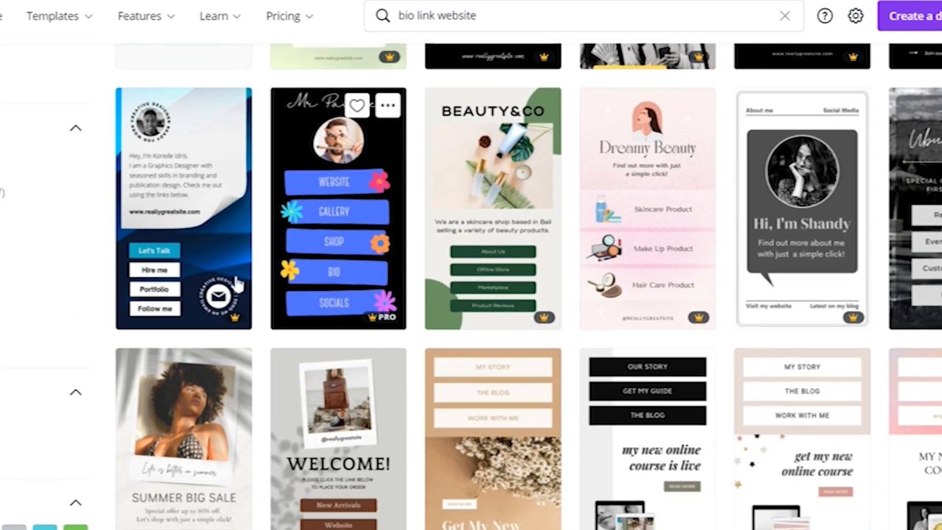
pyautogui.moveTo(931, 268)
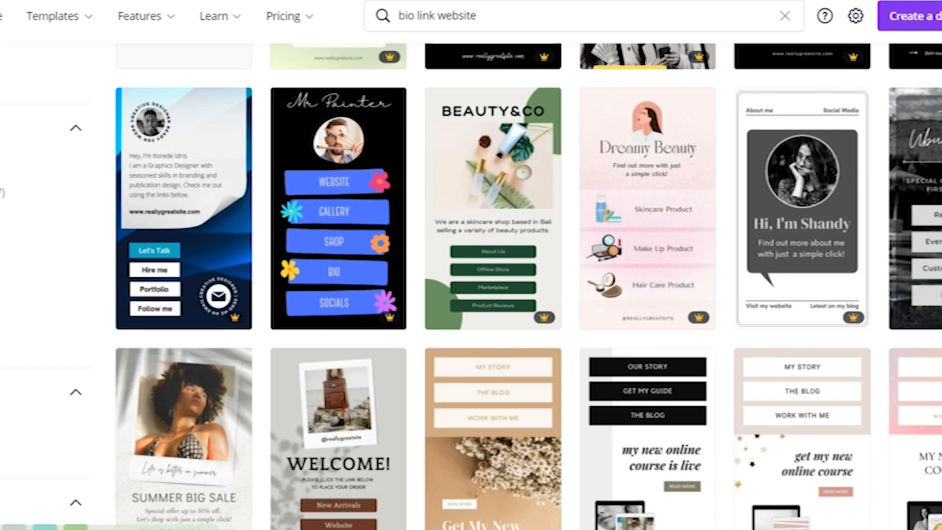
pyautogui.scroll(-3)
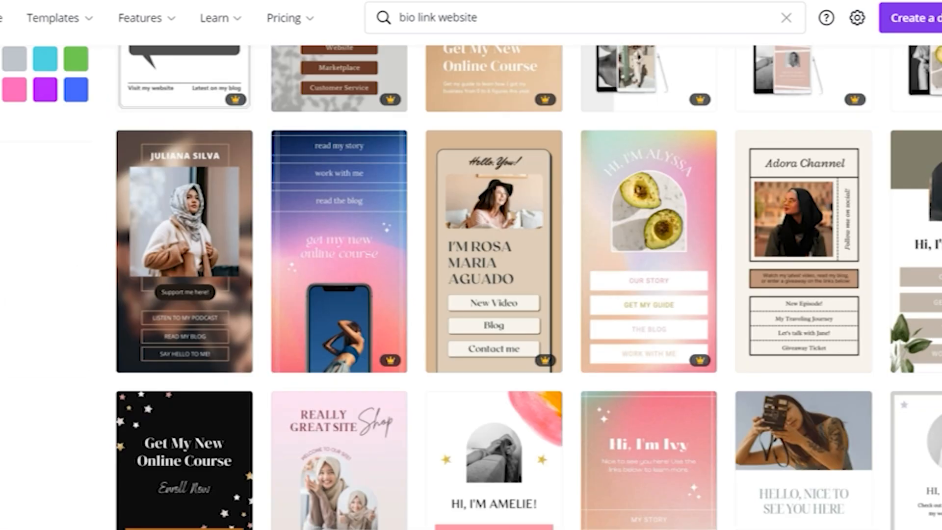
pyautogui.moveTo(184, 325)
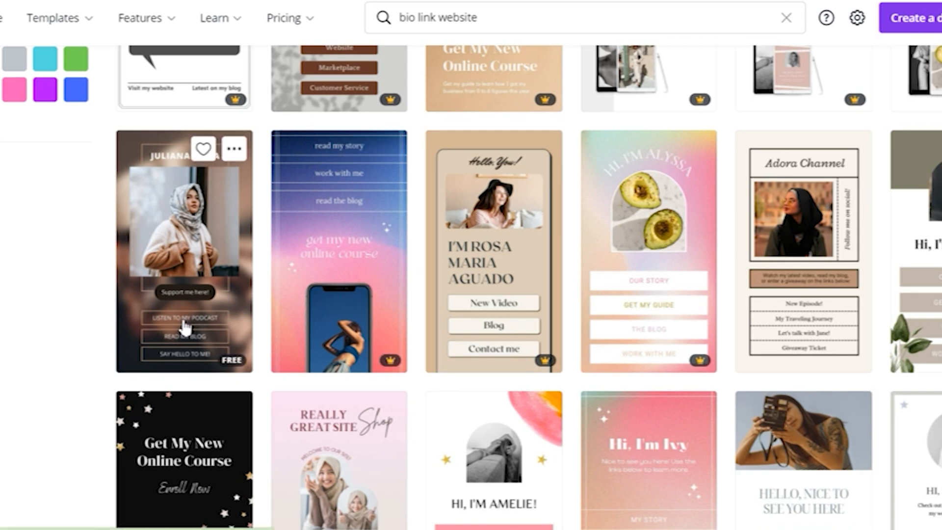
pyautogui.moveTo(159, 336)
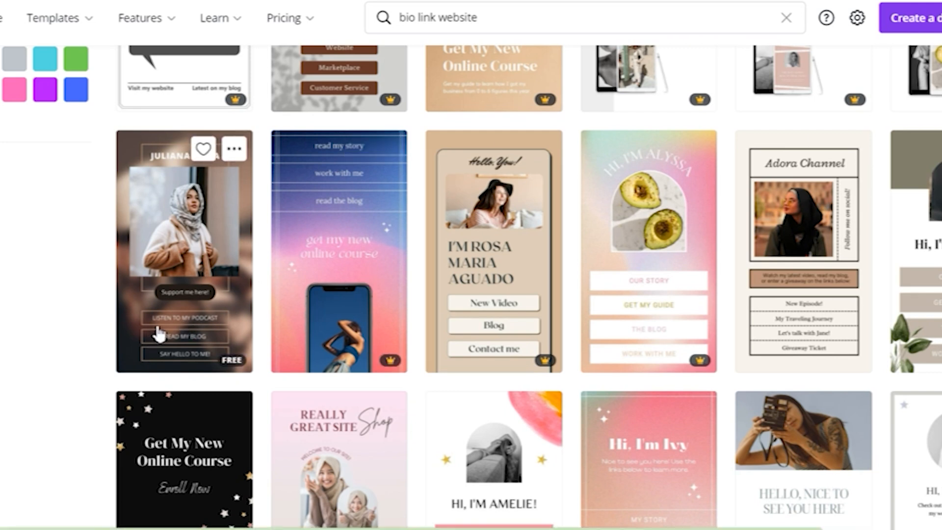
pyautogui.click(184, 250)
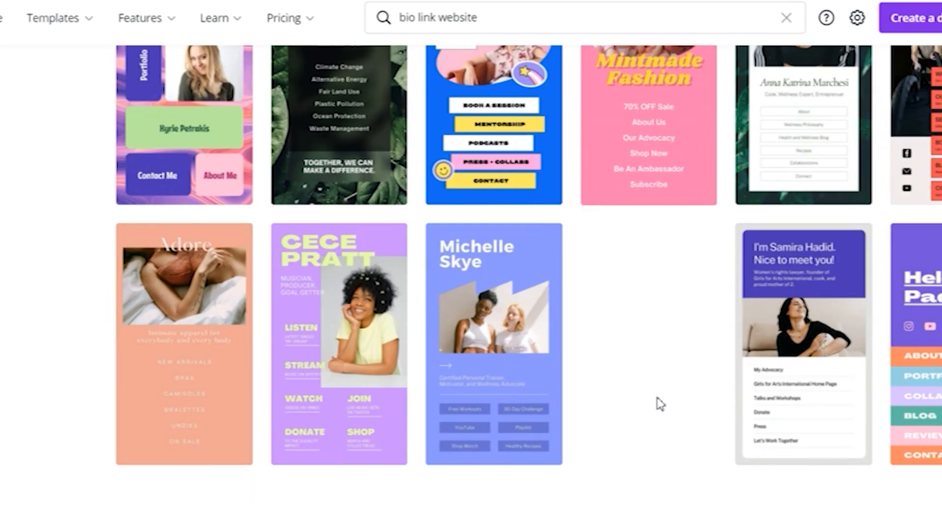
pyautogui.moveTo(787, 352)
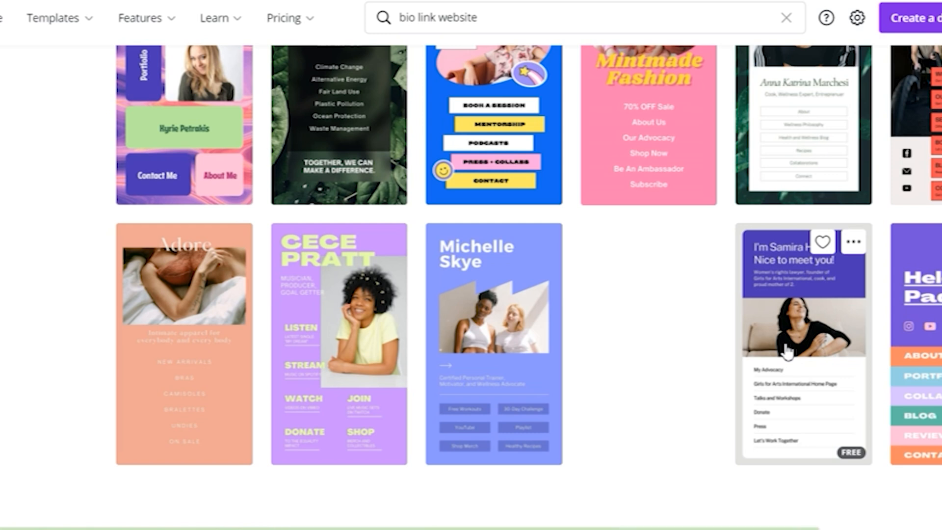
pyautogui.moveTo(927, 312)
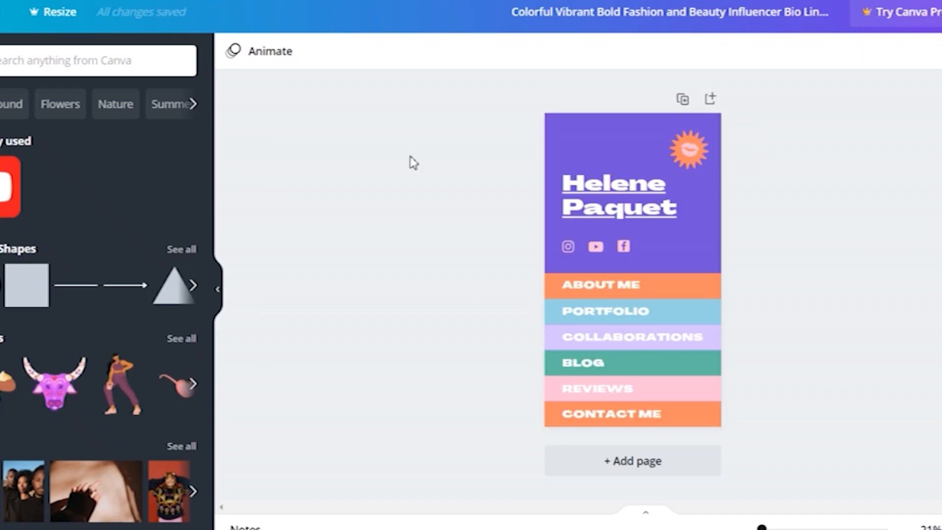
# Step: Switch to the Brown Photocentric Animated Bio Link template and add Instagram, YouTube and Facebook icons under the photo
pyautogui.click(594, 247)
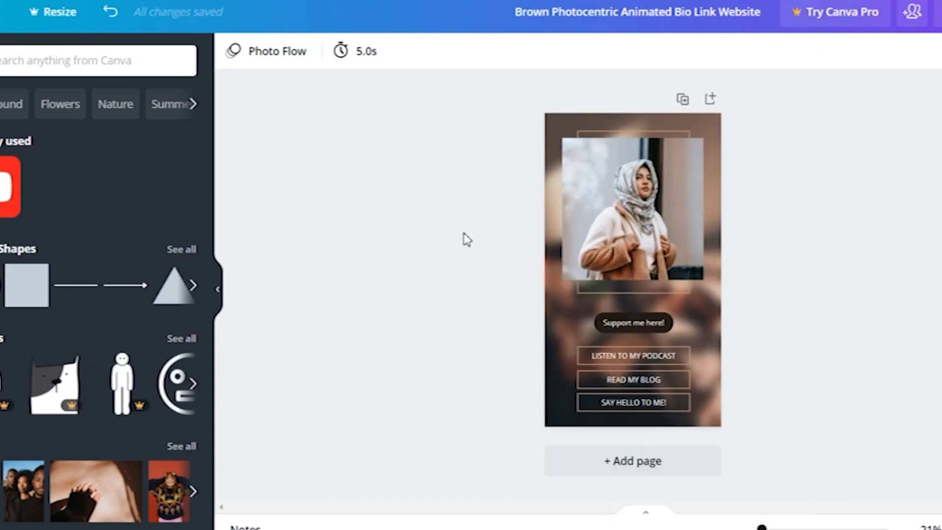
pyautogui.click(632, 285)
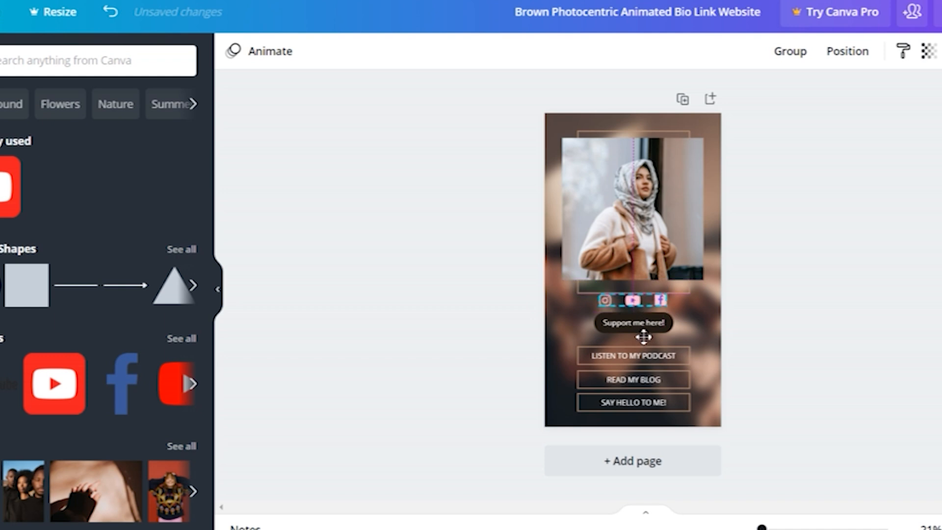
pyautogui.doubleClick(632, 355)
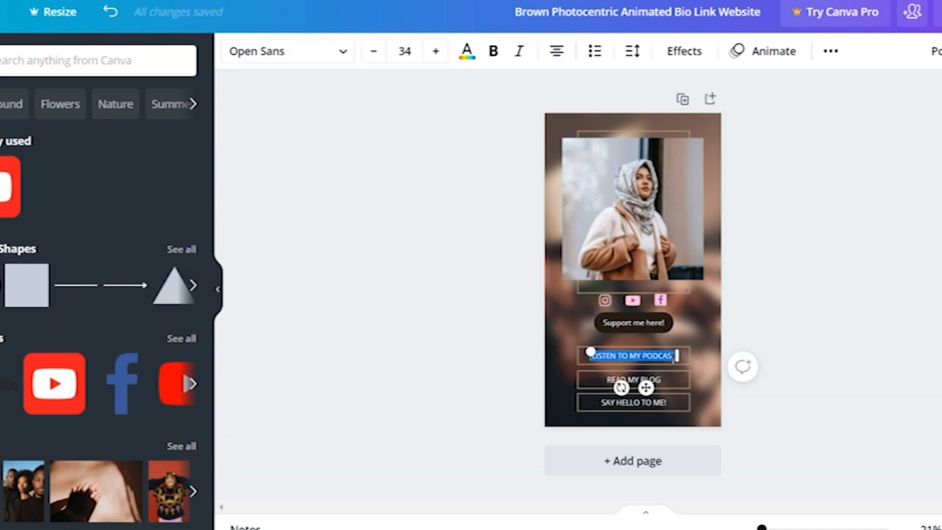
# Step: Relabel the buttons DOWNLOAD and VISIT SITE, then select the Support me here! pill text
pyautogui.write('DOWNLOAD')
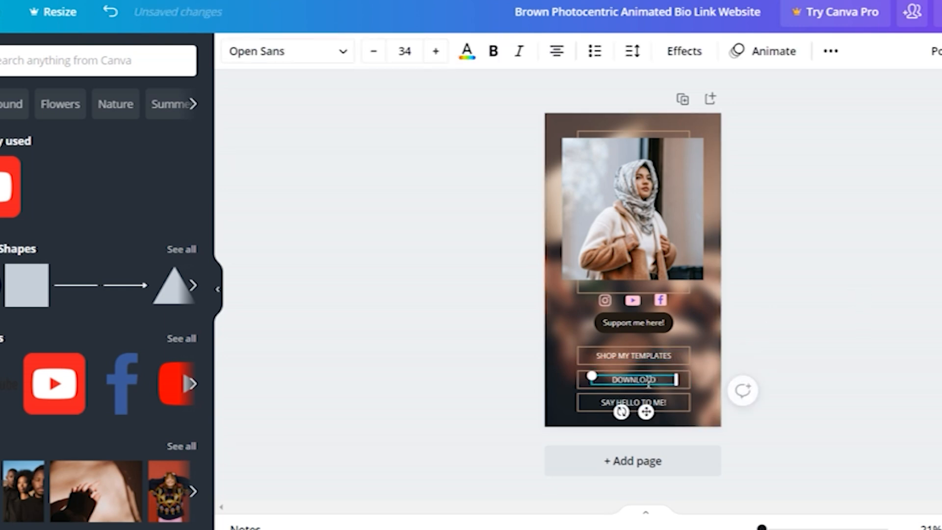
pyautogui.click(631, 402)
pyautogui.write('ONLINE COURSES')
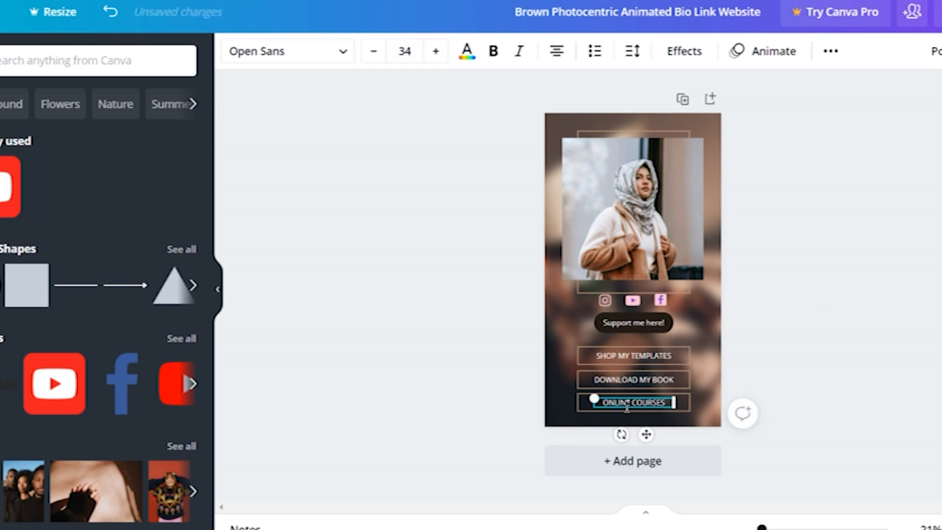
pyautogui.write('VISIT SITE')
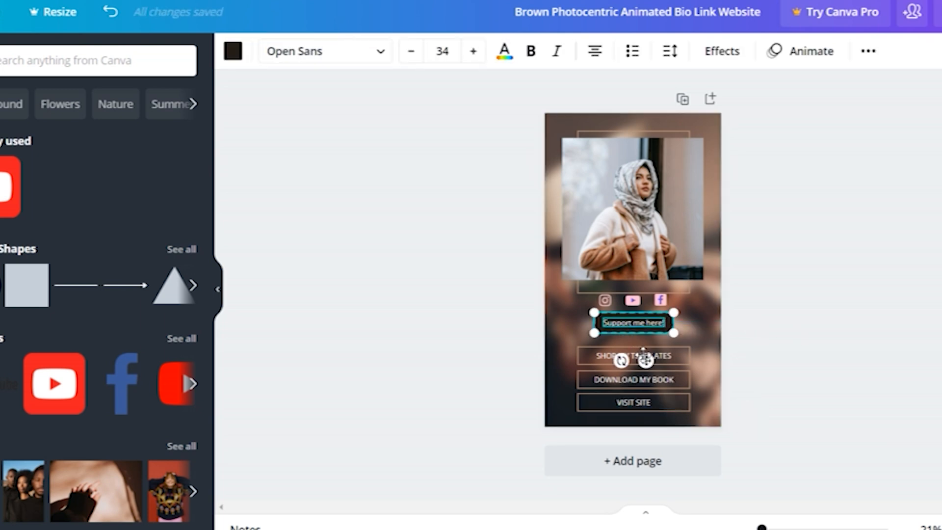
pyautogui.click(630, 207)
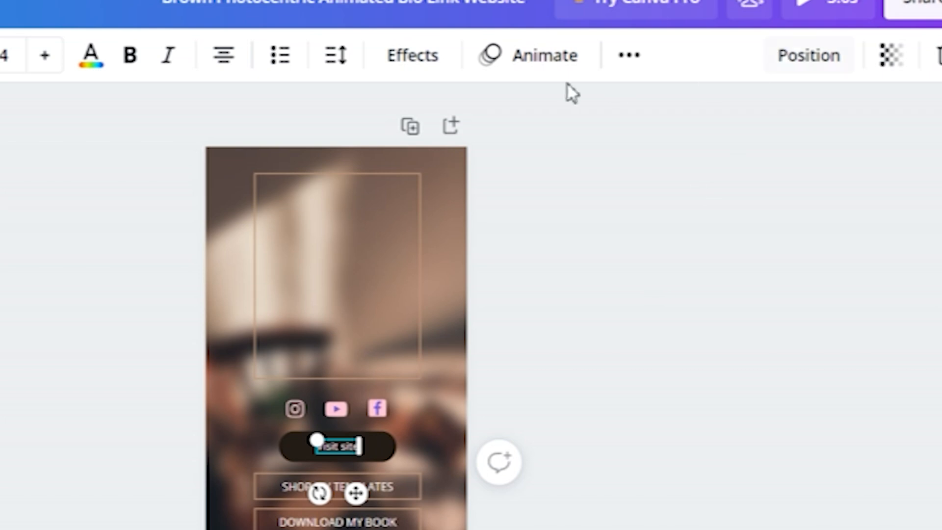
# Step: Link the selected Visit site text to the cupandads.com website via the More menu's Link option
pyautogui.click(628, 55)
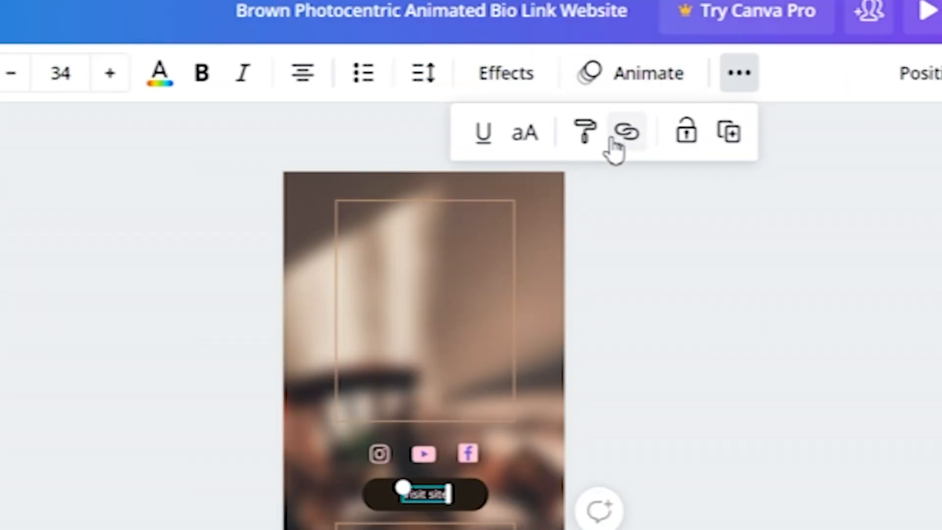
pyautogui.click(627, 133)
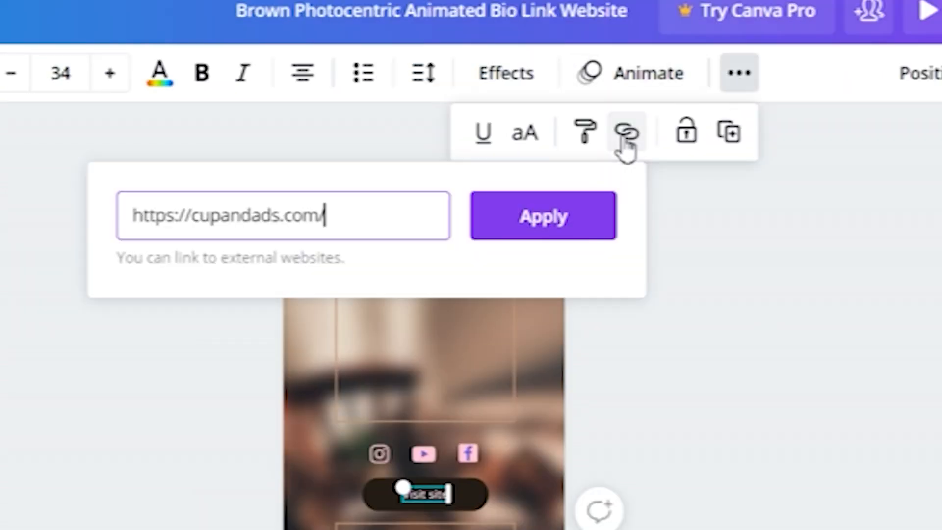
pyautogui.click(542, 216)
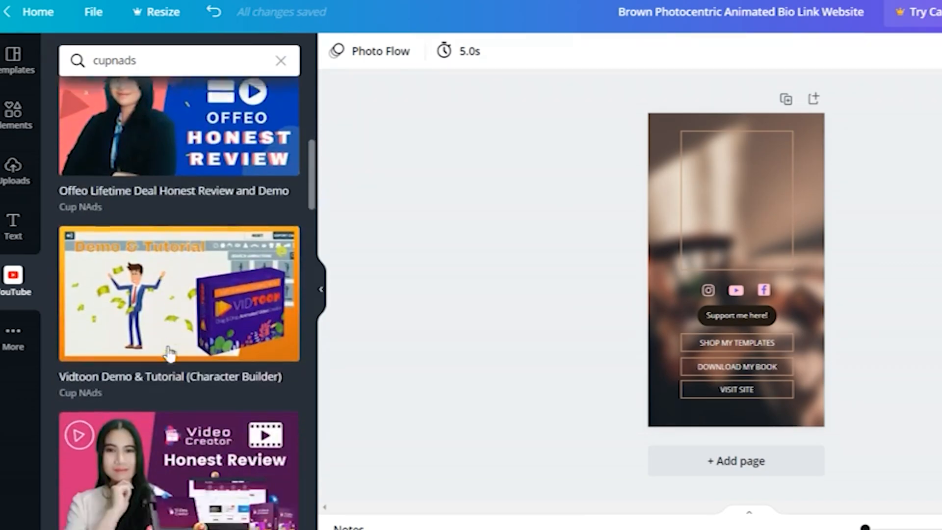
# Step: Insert the CupNAds Digital Ads tips video, then clear it and the background to plain cream
pyautogui.scroll(-3)
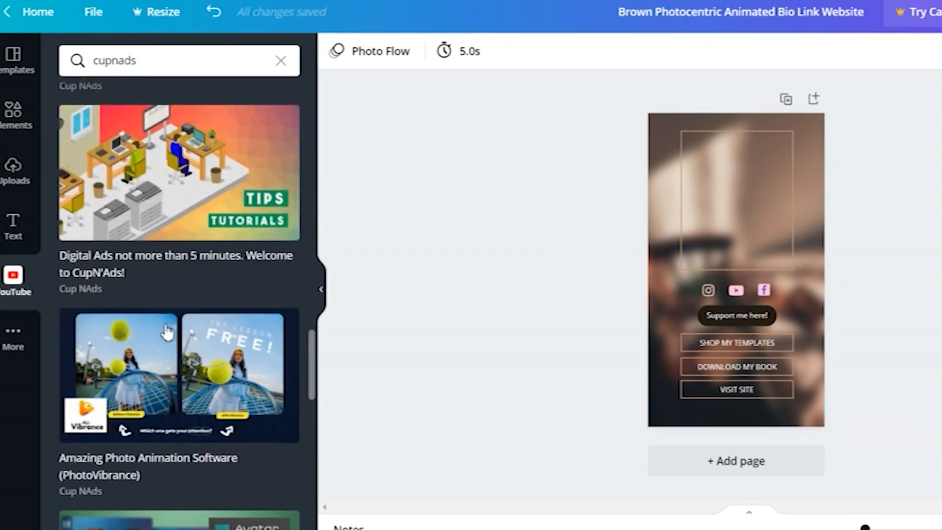
pyautogui.scroll(3)
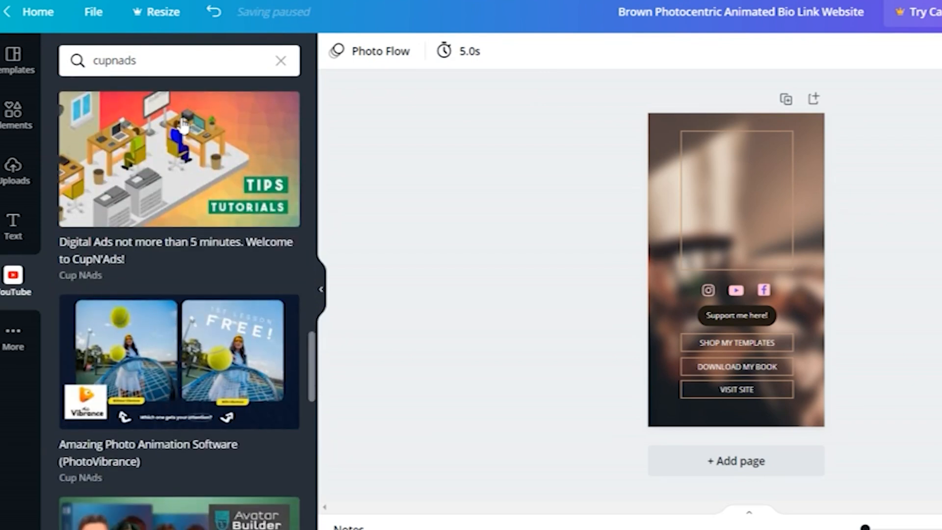
pyautogui.click(179, 158)
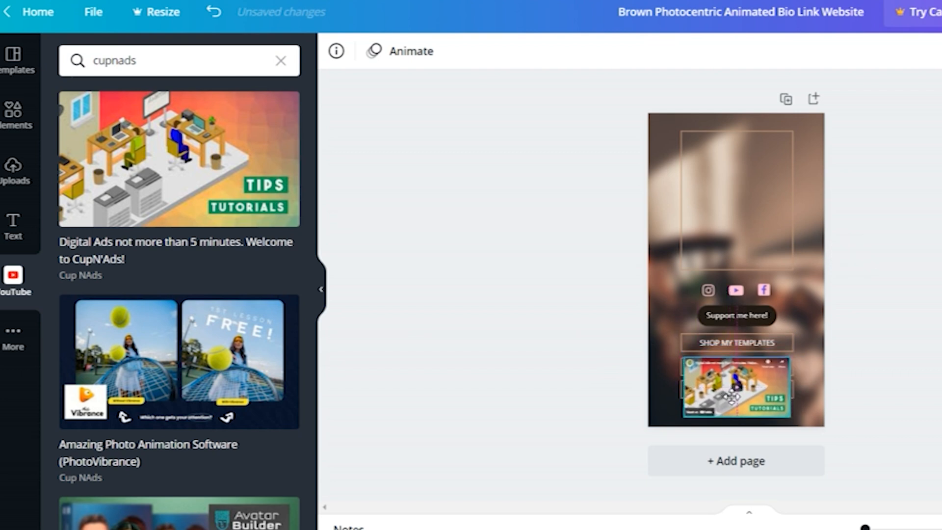
pyautogui.click(735, 387)
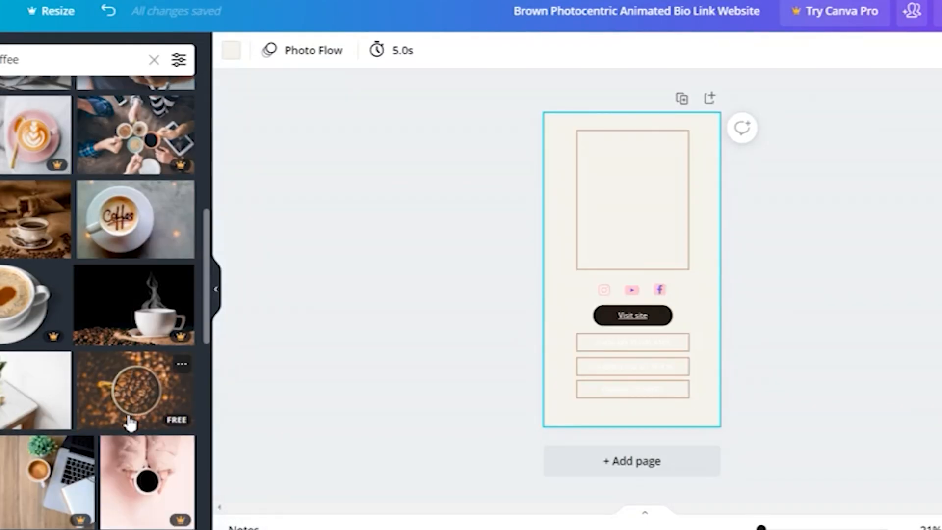
# Step: Apply the wooden coffee-desk background and bring up Uploads for the personal photo
pyautogui.scroll(3)
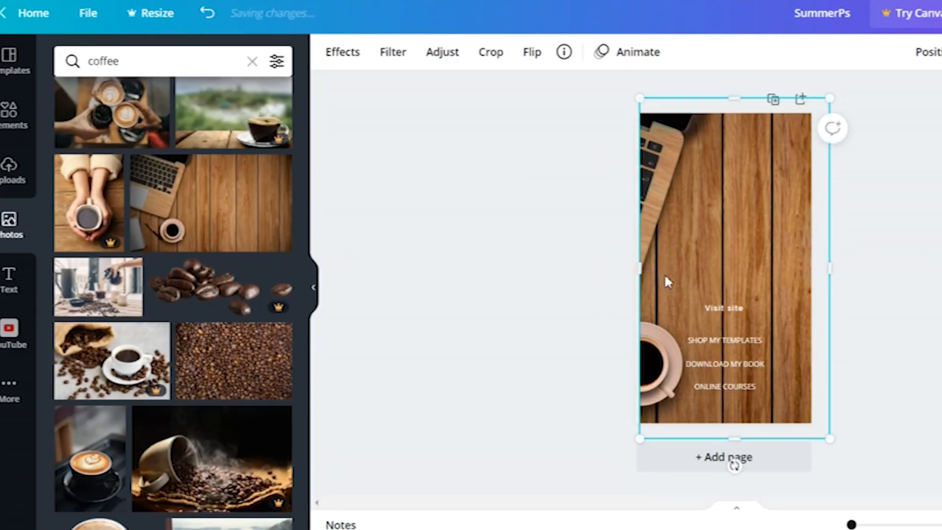
pyautogui.click(9, 168)
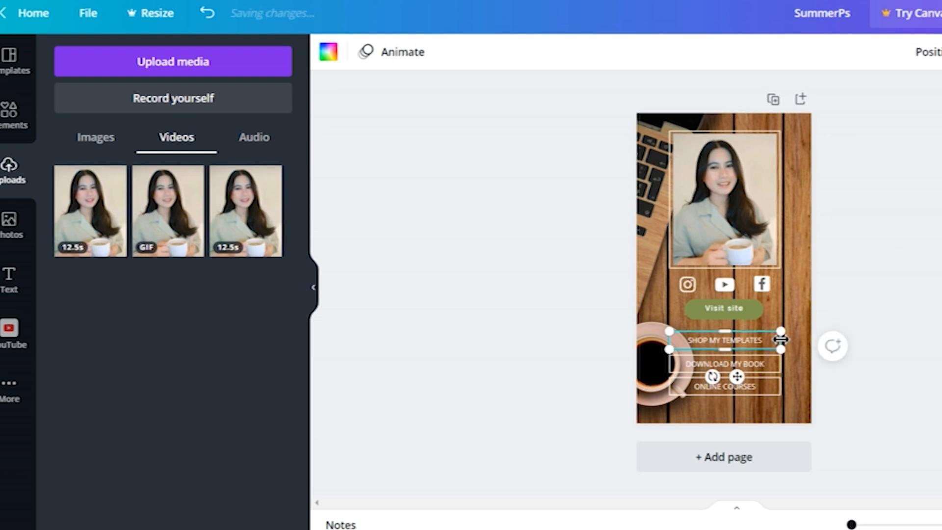
# Step: Fill the SHOP MY TEMPLATES and DOWNLOAD MY BOOK buttons with solid toolbar swatch colours
pyautogui.click(15, 113)
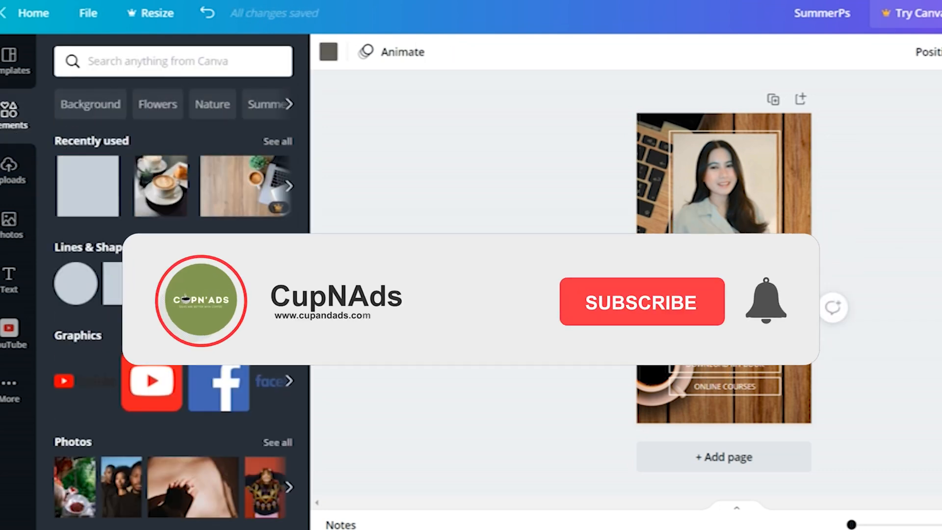
pyautogui.click(927, 52)
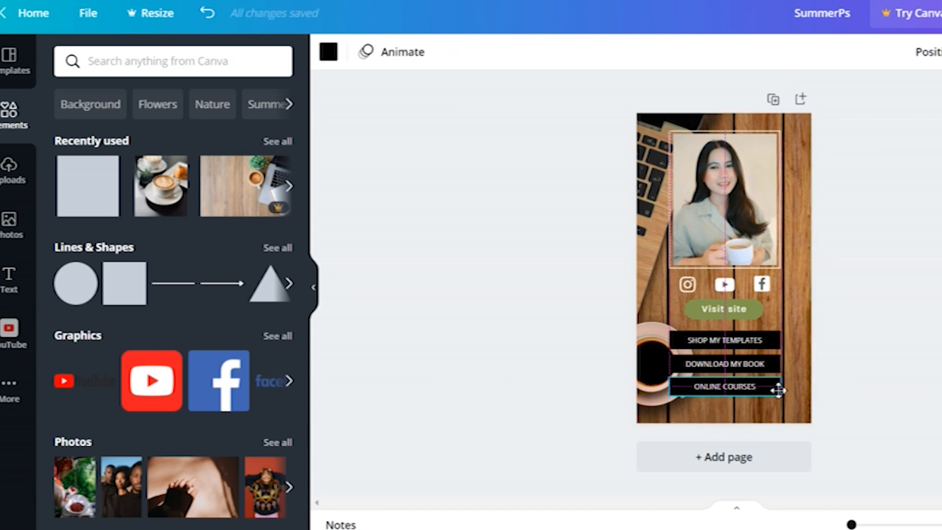
pyautogui.click(723, 341)
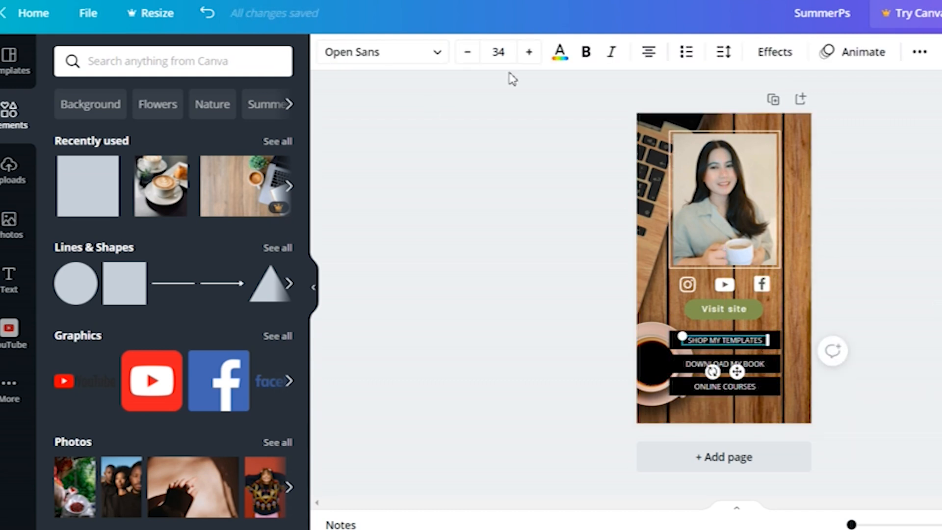
pyautogui.click(558, 52)
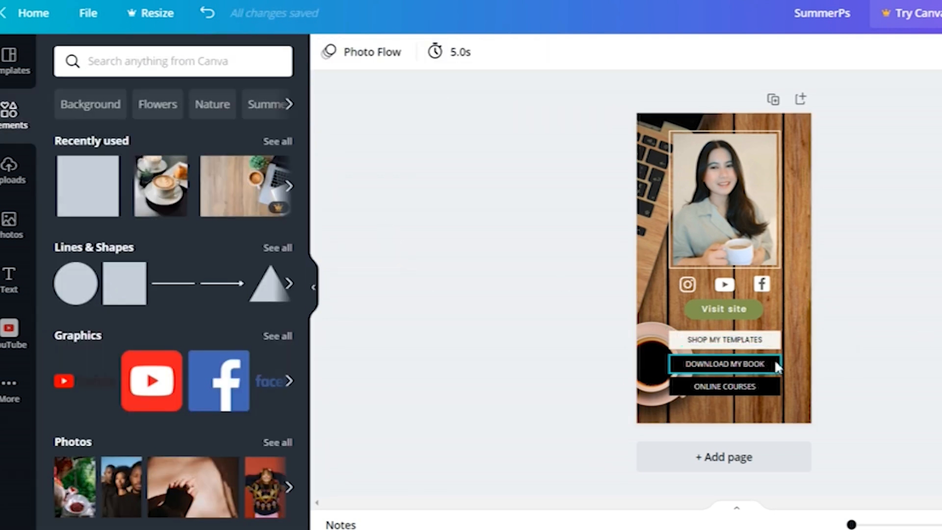
pyautogui.click(723, 363)
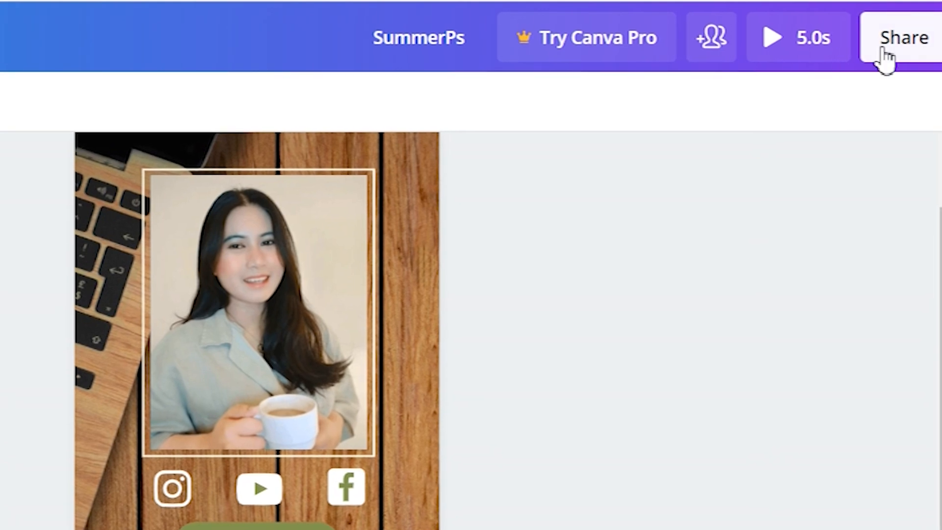
# Step: Share the design as a Website in Scrolling style and view the published site
pyautogui.click(903, 36)
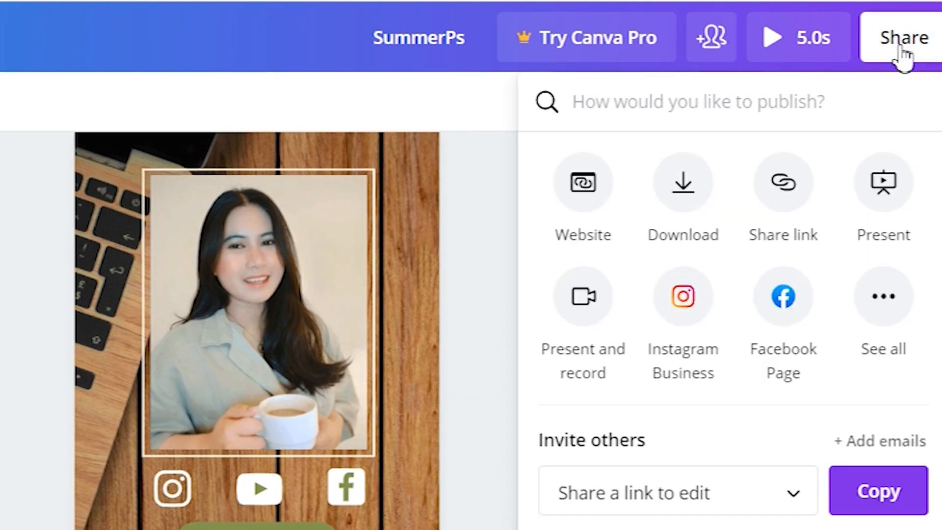
pyautogui.click(582, 183)
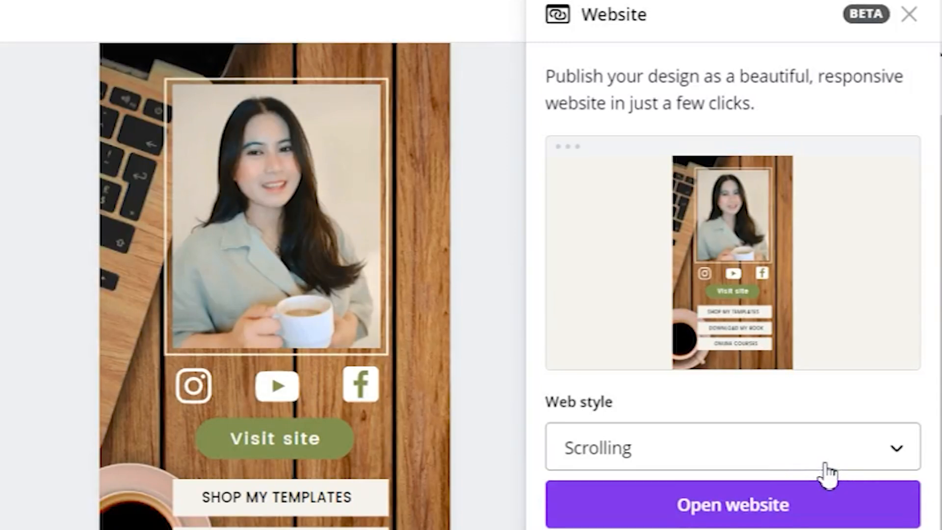
pyautogui.click(732, 505)
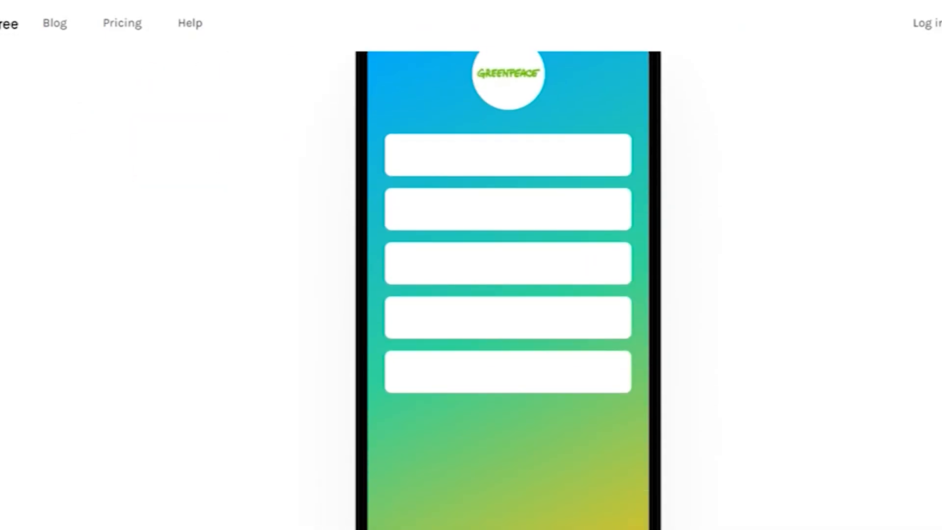
# Step: Log in from the Linktree homepage to reach the admin Links page
pyautogui.scroll(-3)
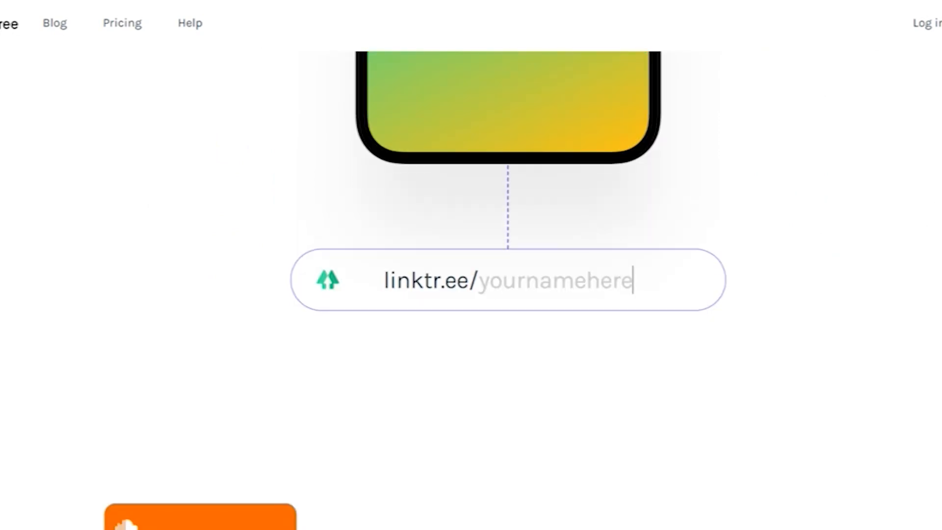
pyautogui.scroll(-3)
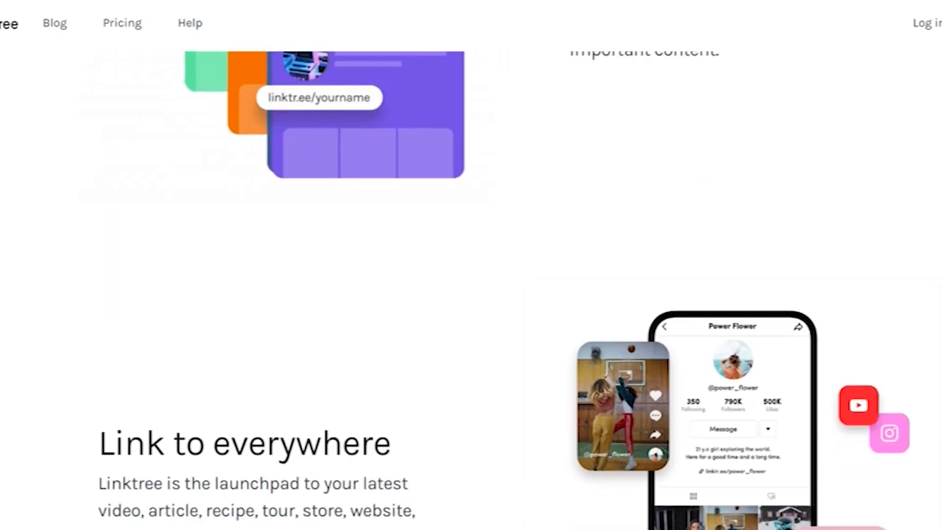
pyautogui.scroll(3)
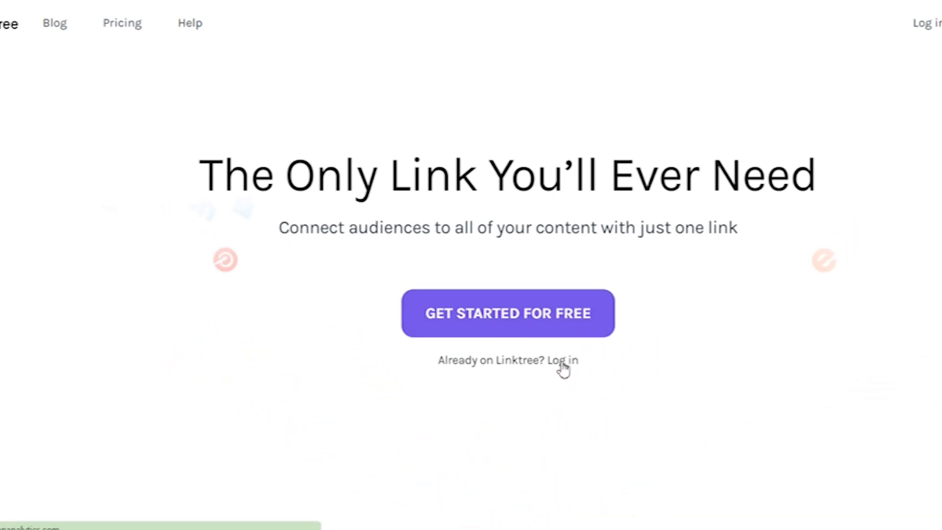
pyautogui.click(565, 360)
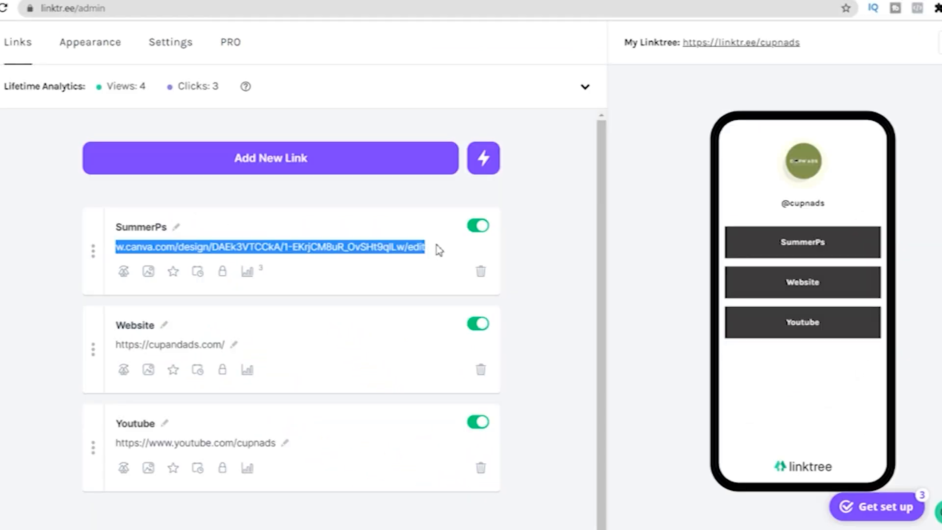